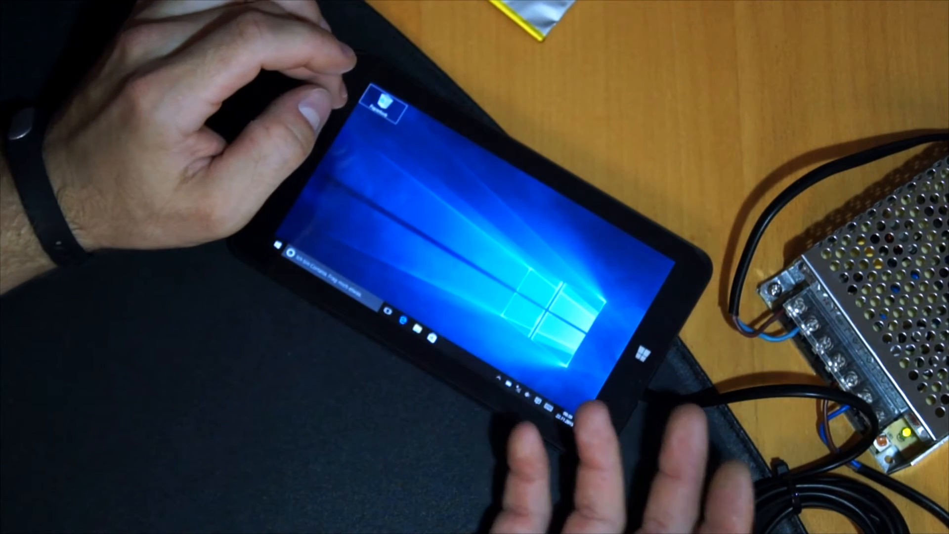
click(639, 349)
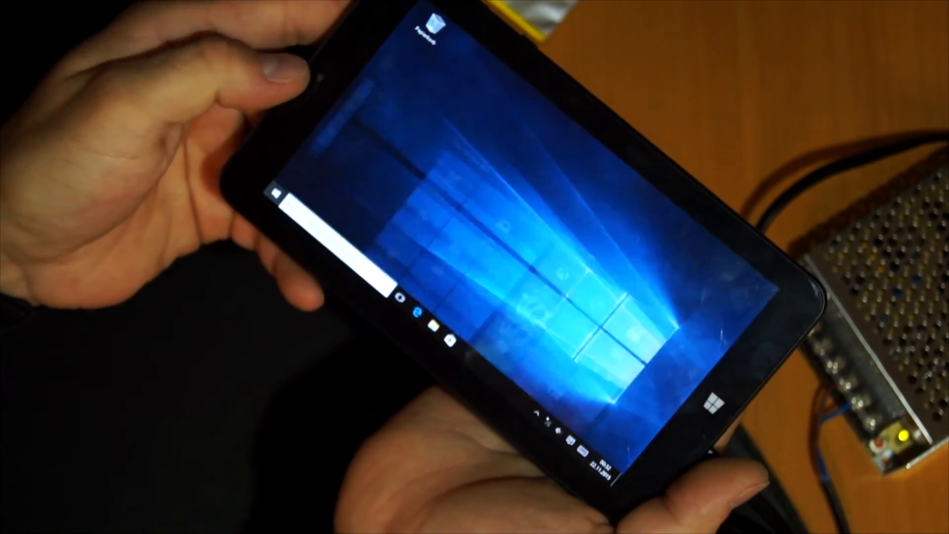
click(713, 406)
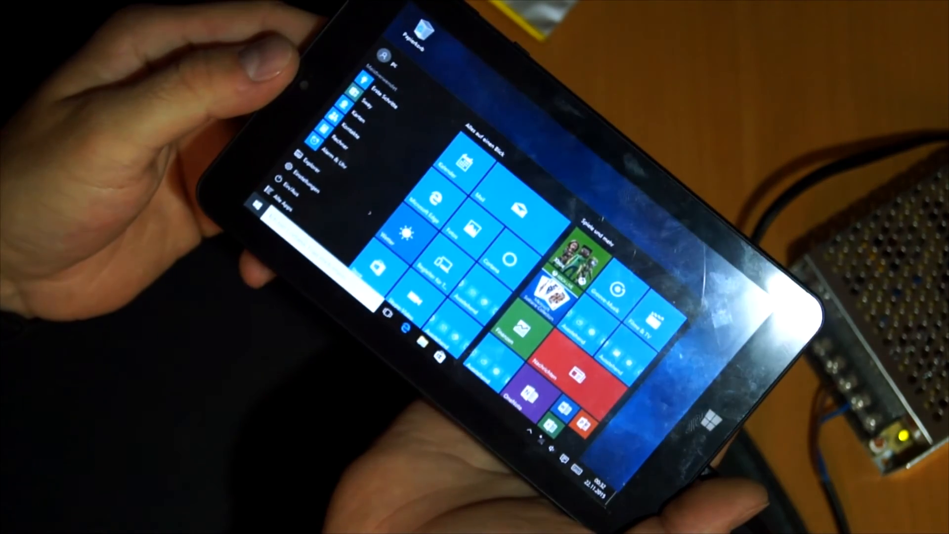